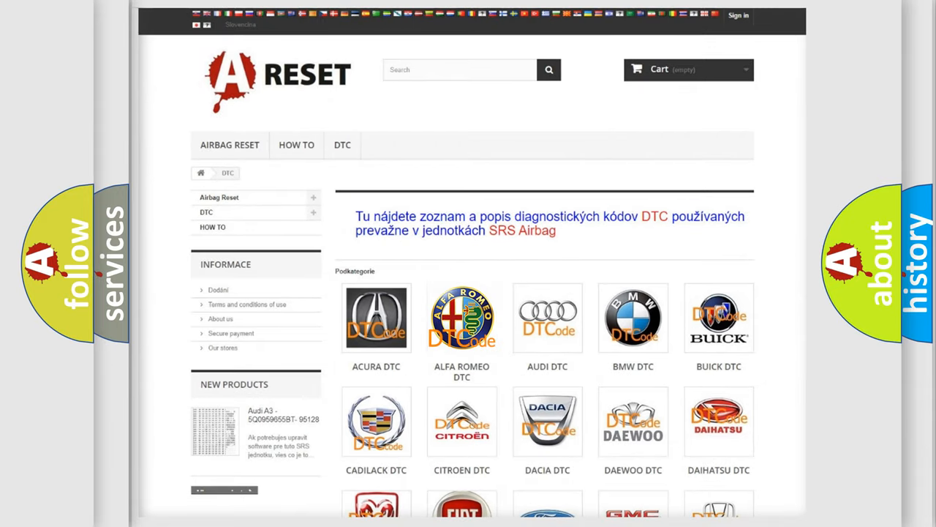
# Browse the Alfa Romeo DTC code list, scrolling past codes B0003-01 and B0004-11
pyautogui.click(462, 318)
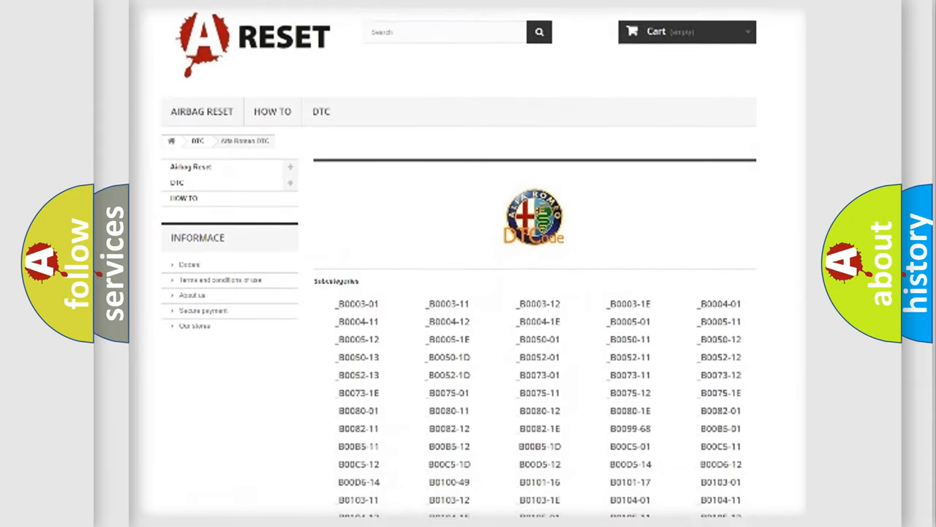
pyautogui.scroll(-3)
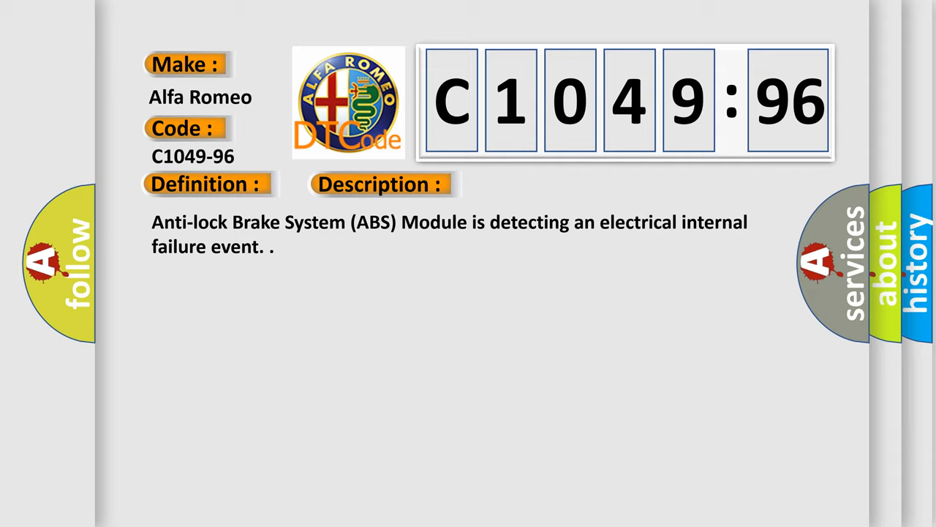
# Reveal the Cause section describing C1049-96 as an ABS module component internal failure
pyautogui.click(538, 184)
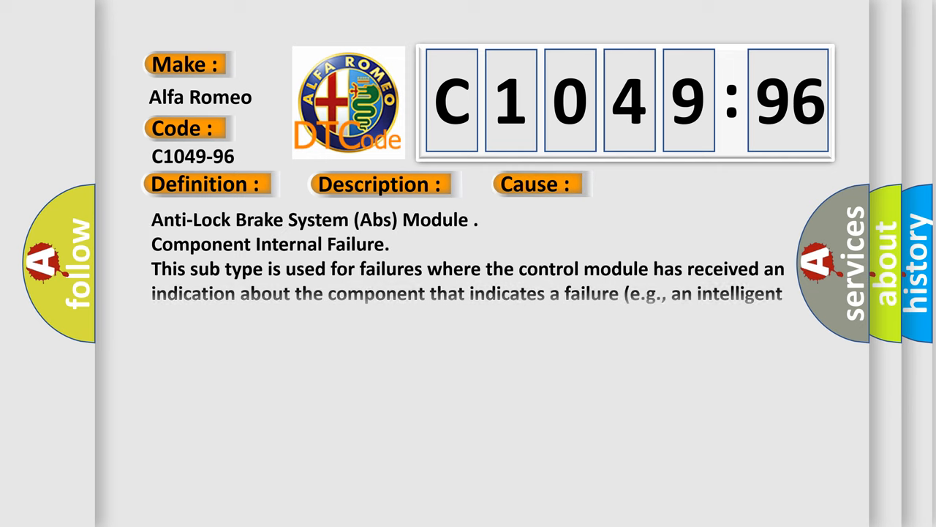